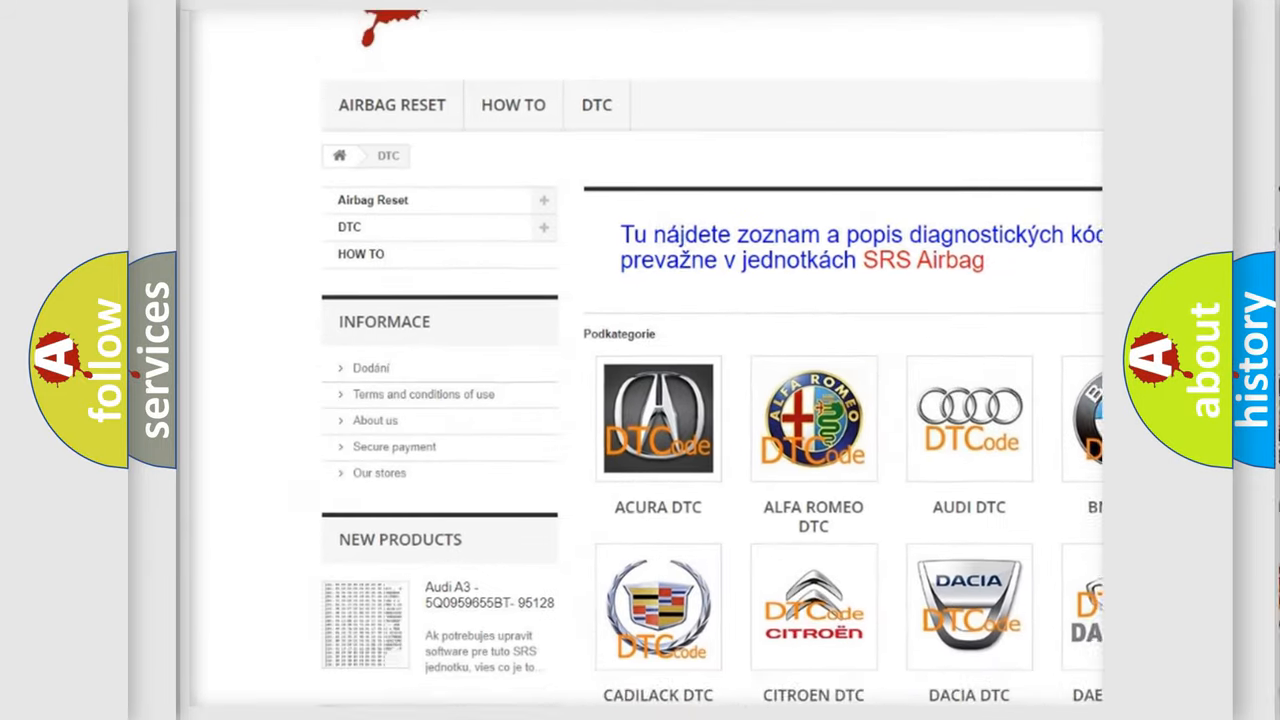
# - Scroll the DTC page past the manufacturer logos into the B-series code table
pyautogui.scroll(-3)
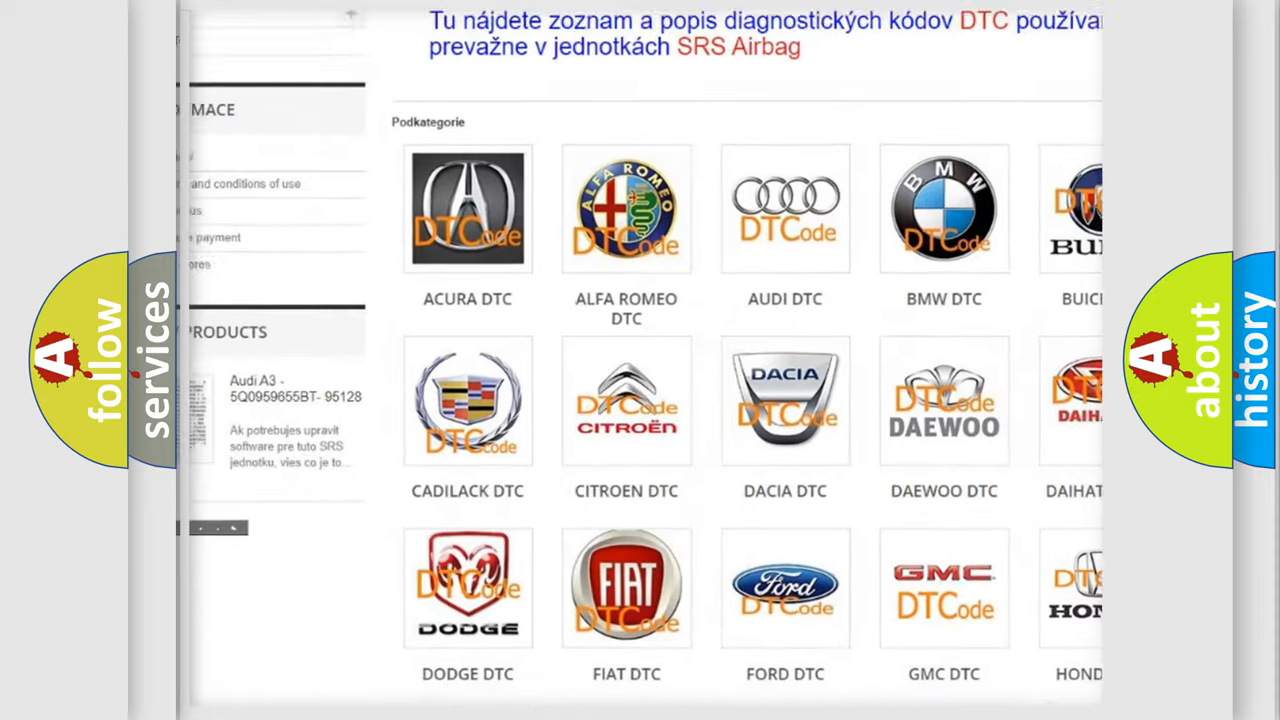
pyautogui.scroll(-3)
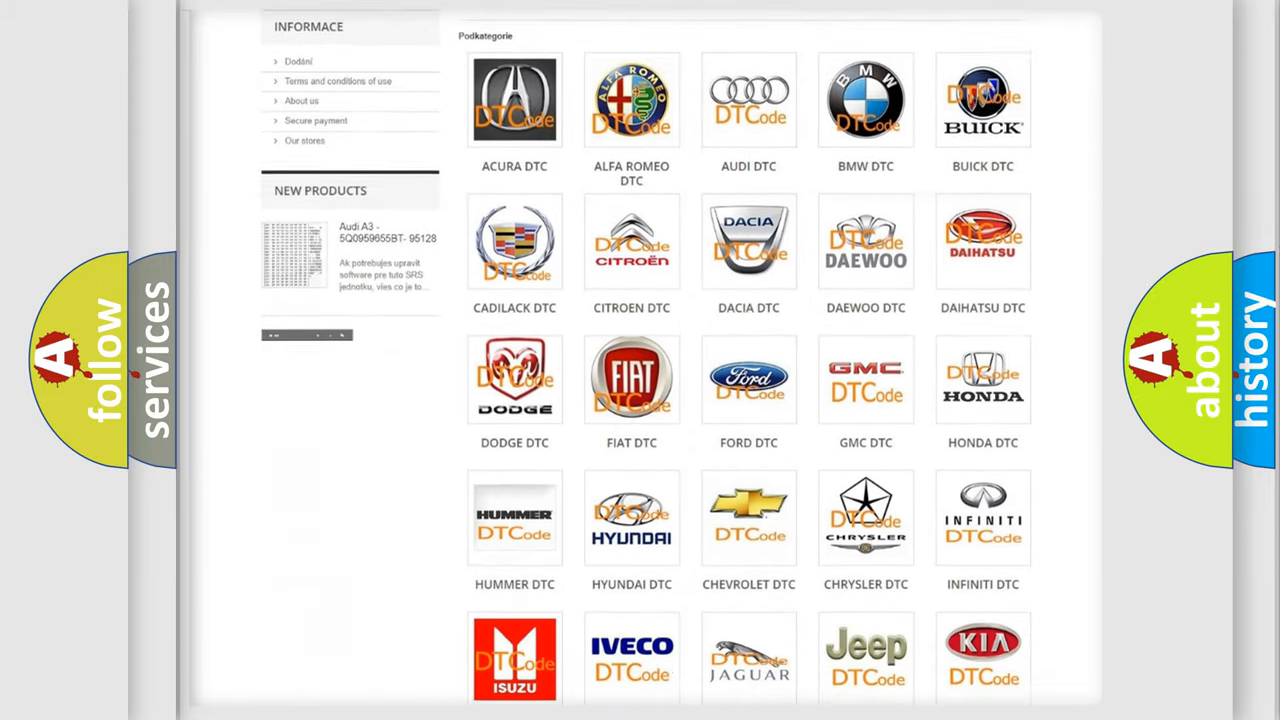
pyautogui.scroll(-3)
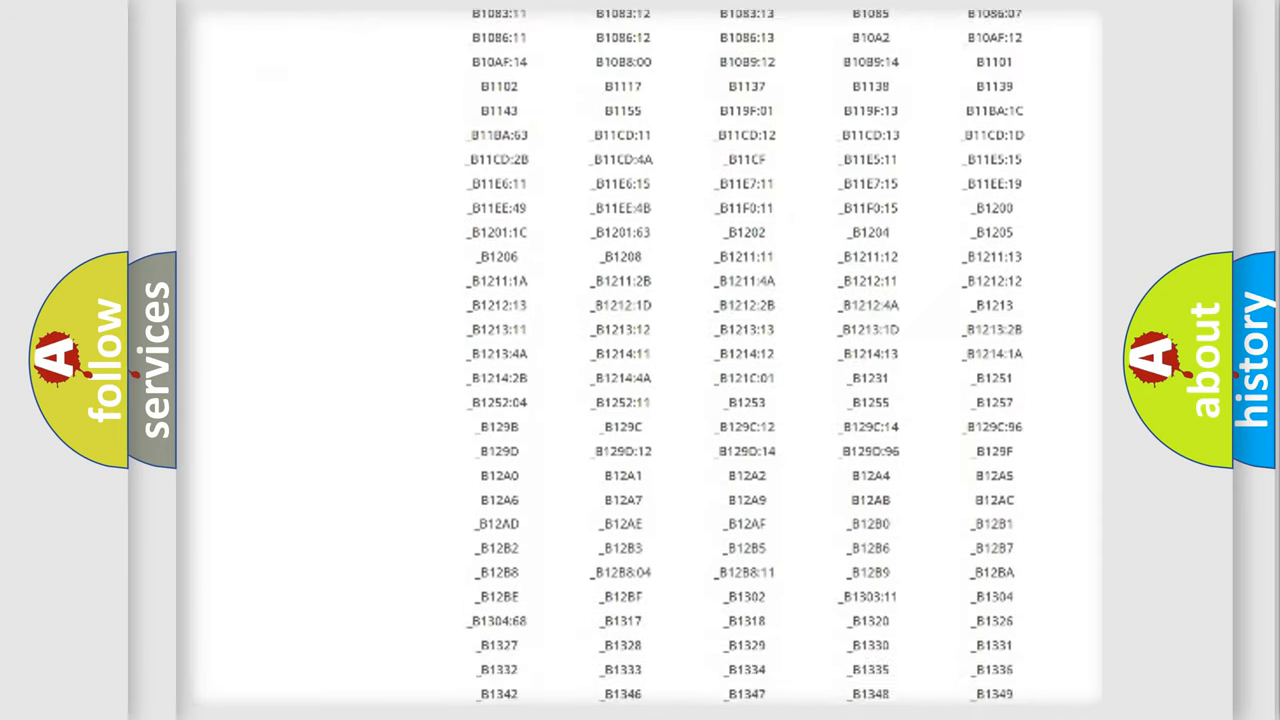
pyautogui.scroll(-3)
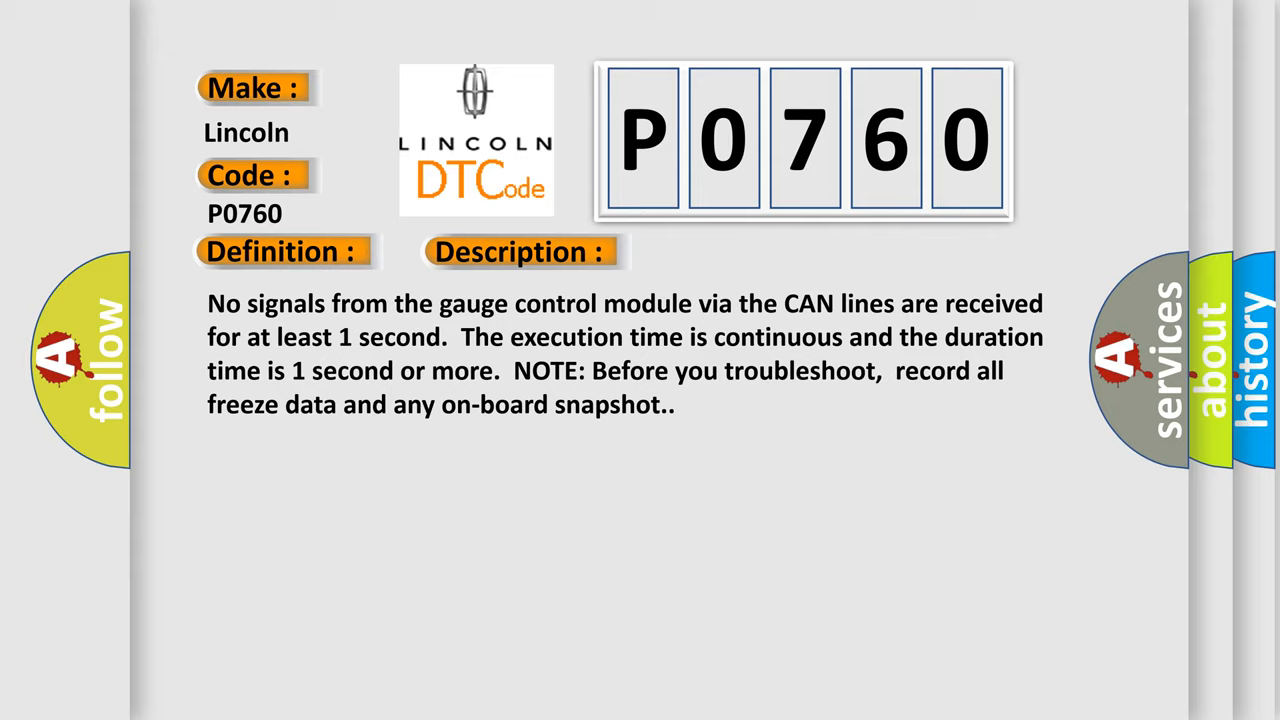
# - Advance the P0760 slide to reveal its Cause section
pyautogui.click(736, 252)
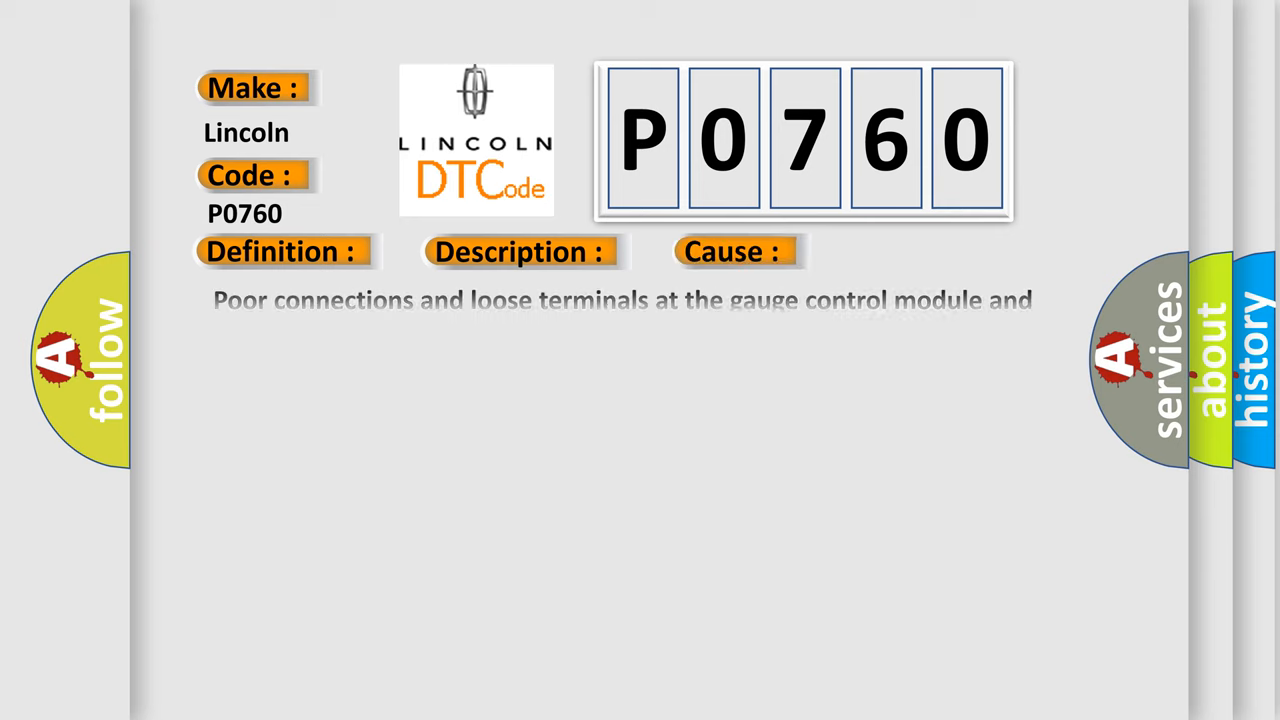